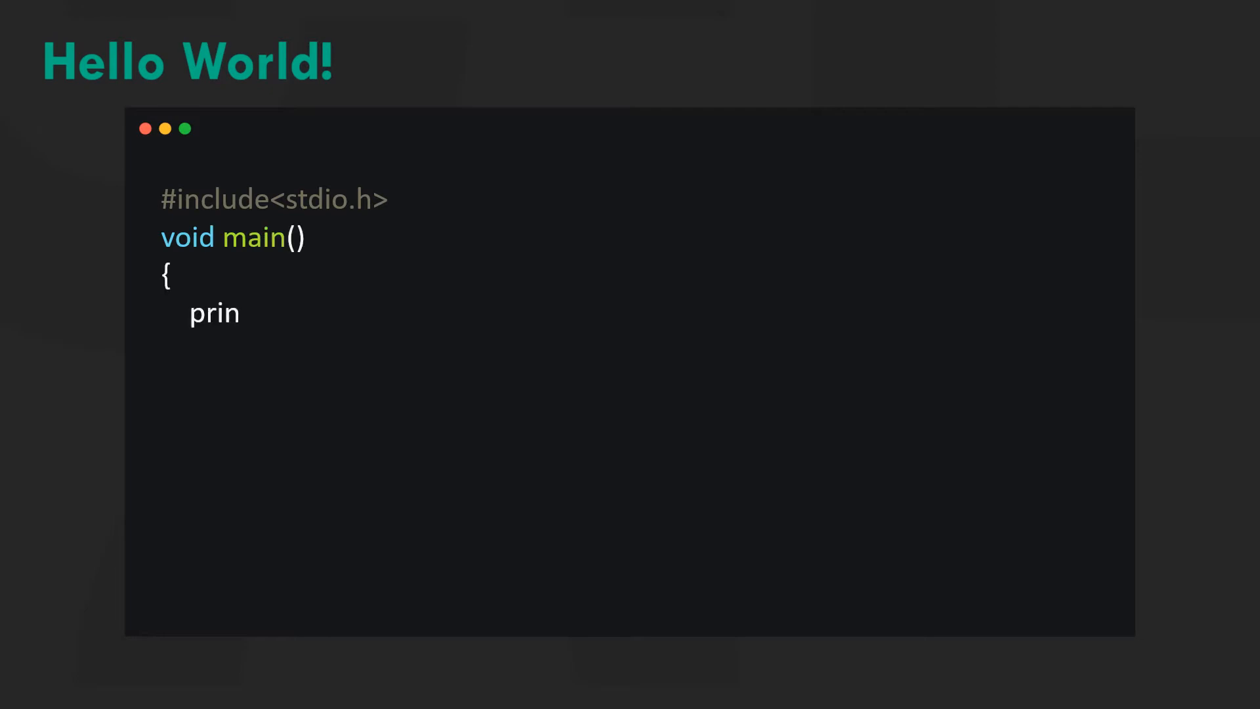
pyautogui.write('tf("Hello world!\\n");')
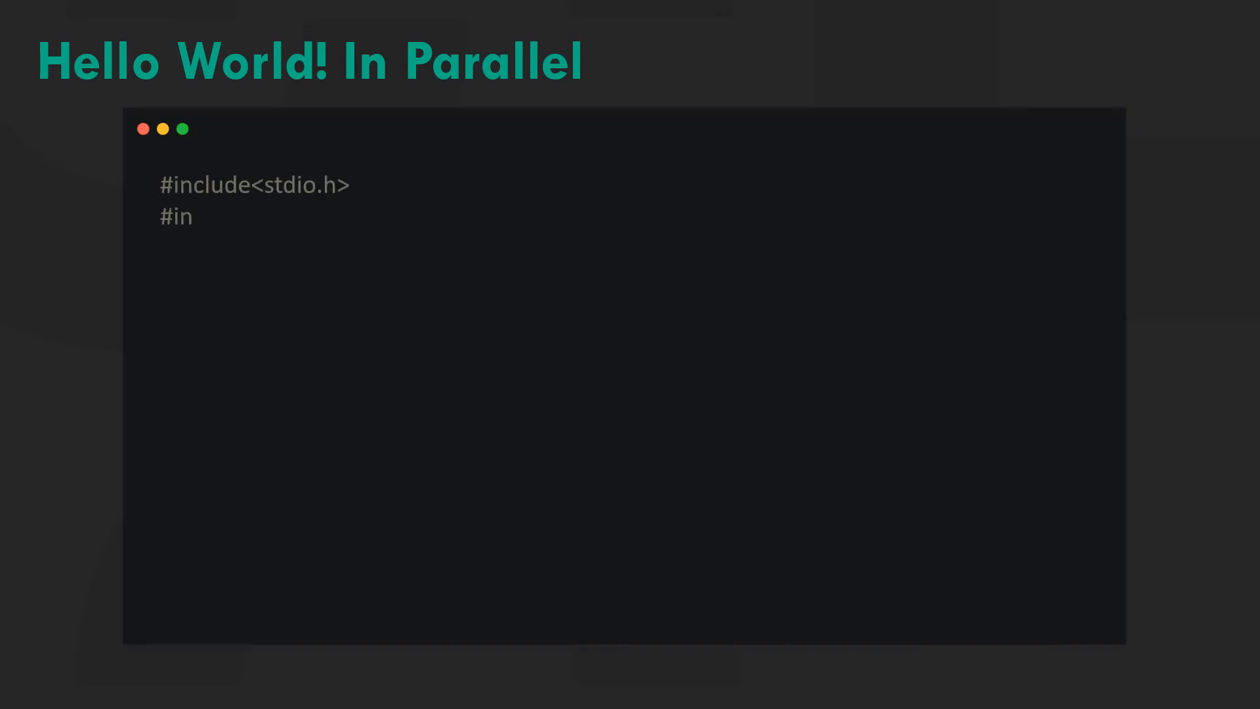
pyautogui.write('clude<omp.h>')
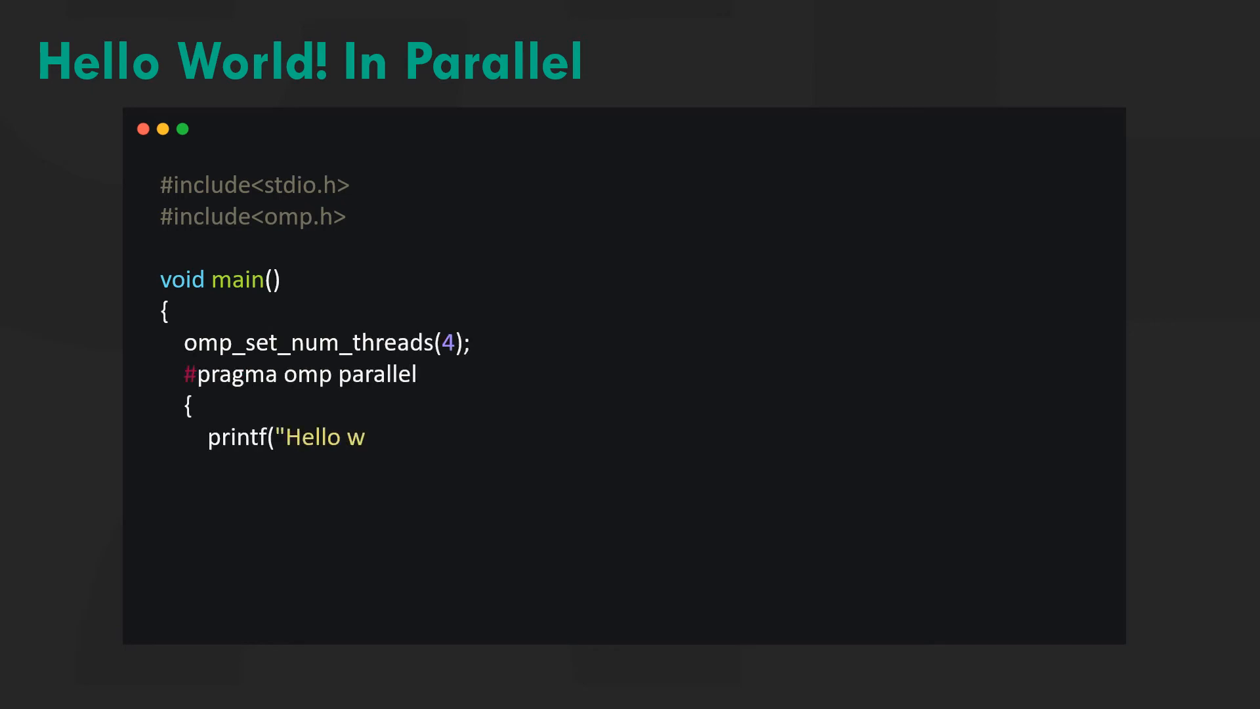
pyautogui.write('orld!\\n");')
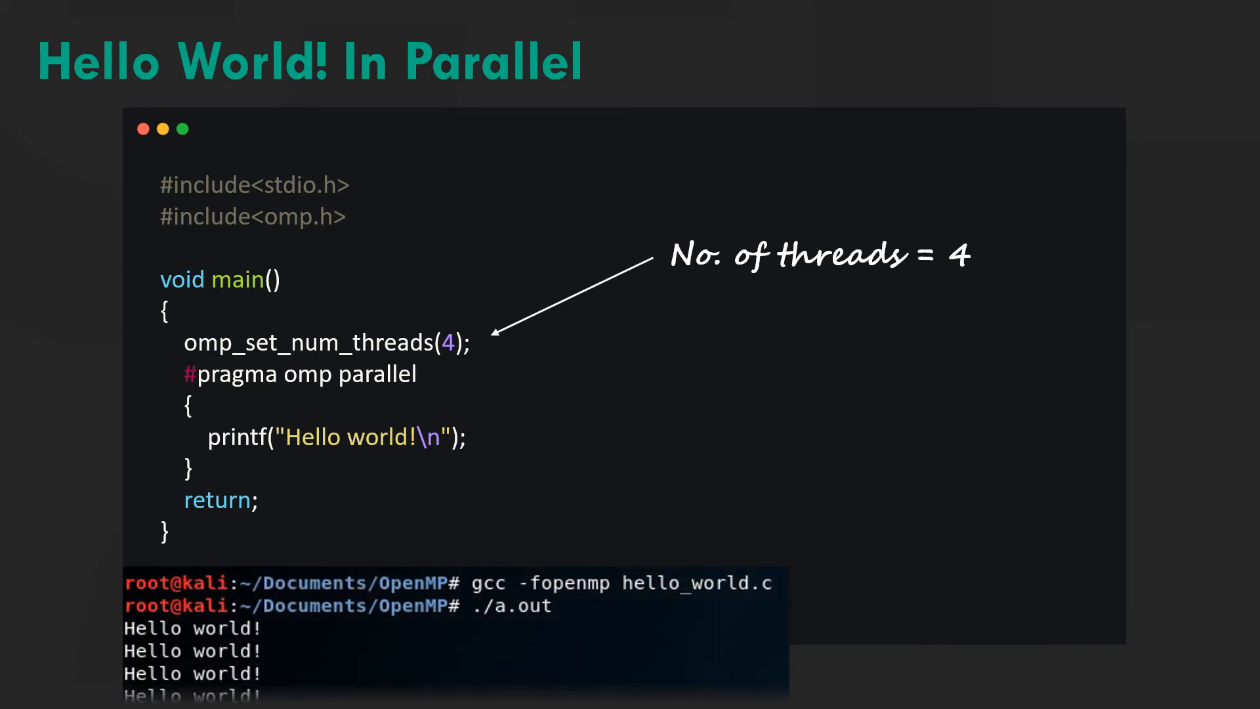
pyautogui.scroll(-3)
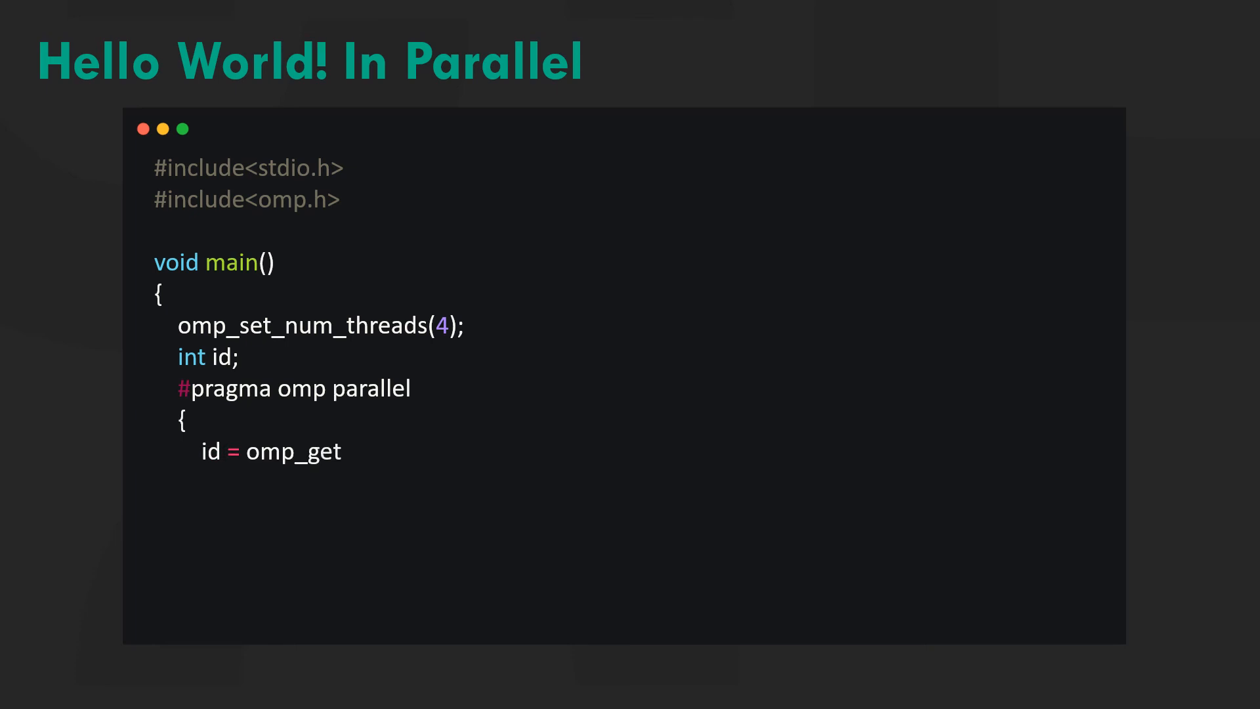
pyautogui.write('_thread_num();')
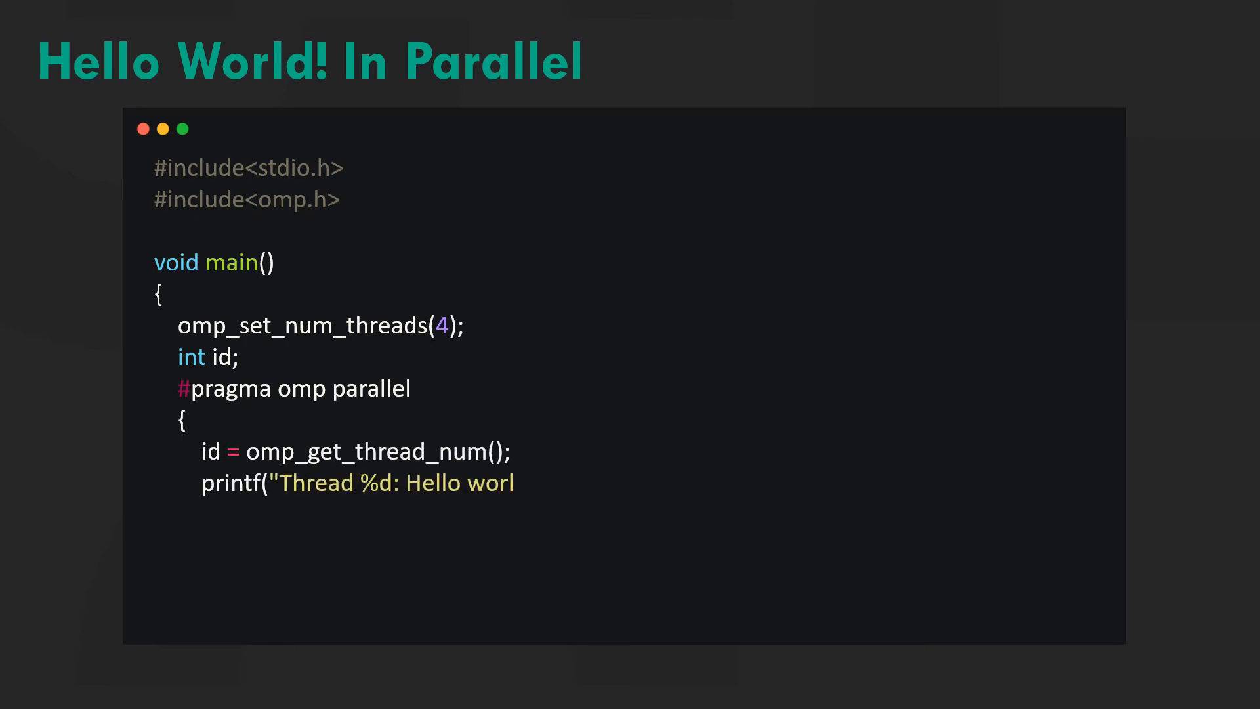